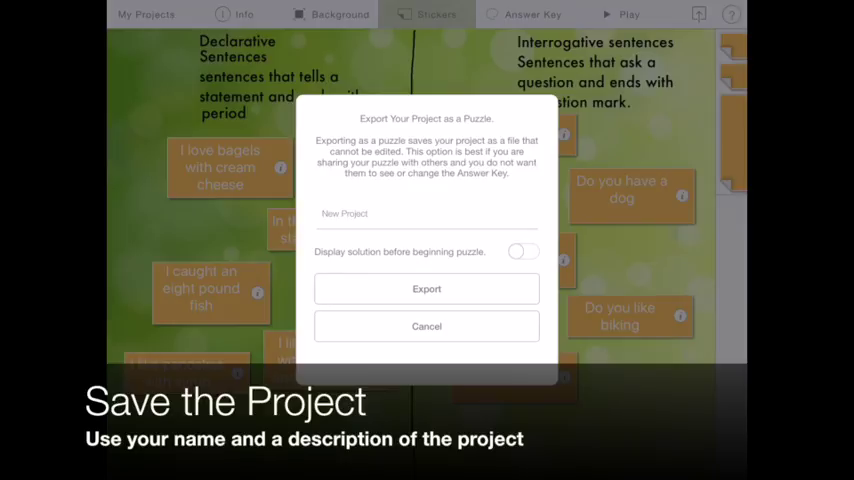
- Replace the default name 'New Project' with 'Gavin Puzzle' and export it as a puzzle
left_click(426, 213)
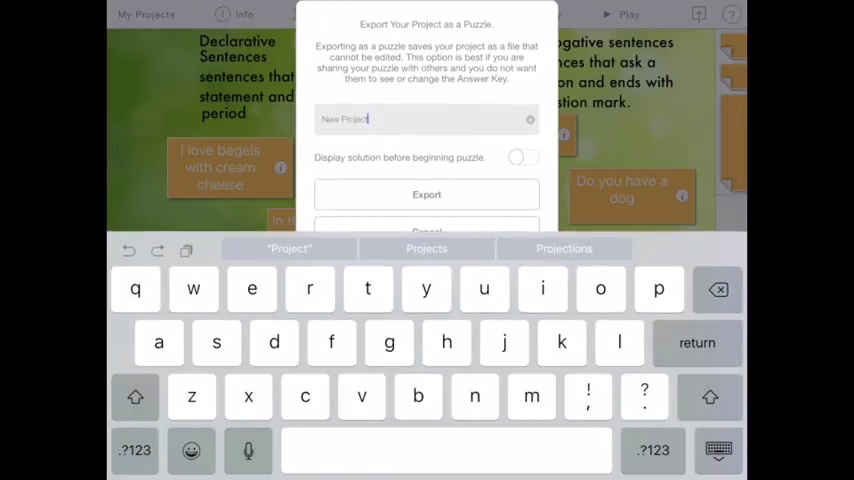
left_click(530, 119)
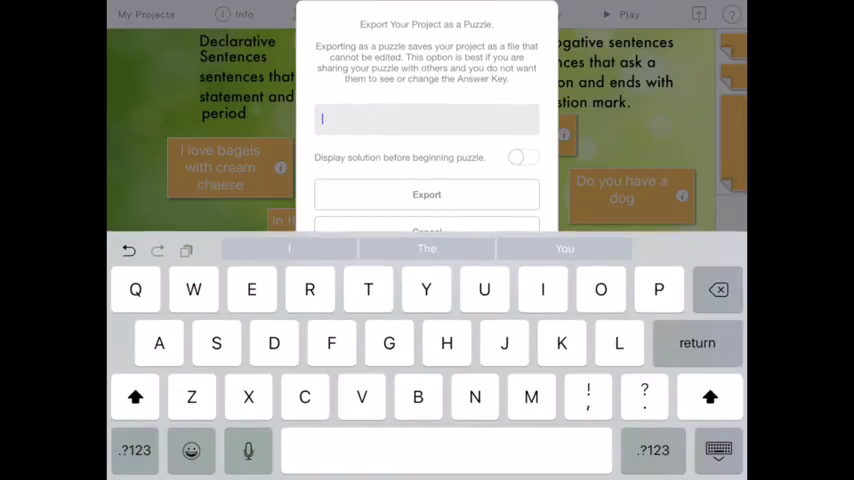
type("Gavin Puzzle")
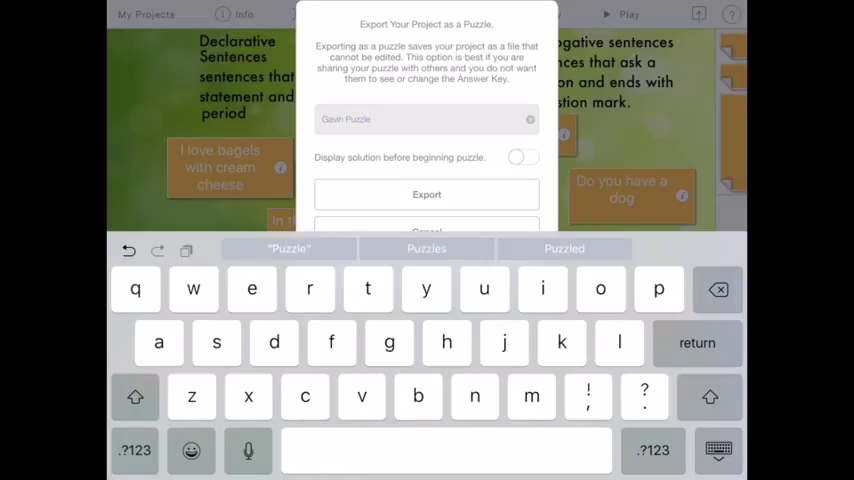
left_click(426, 194)
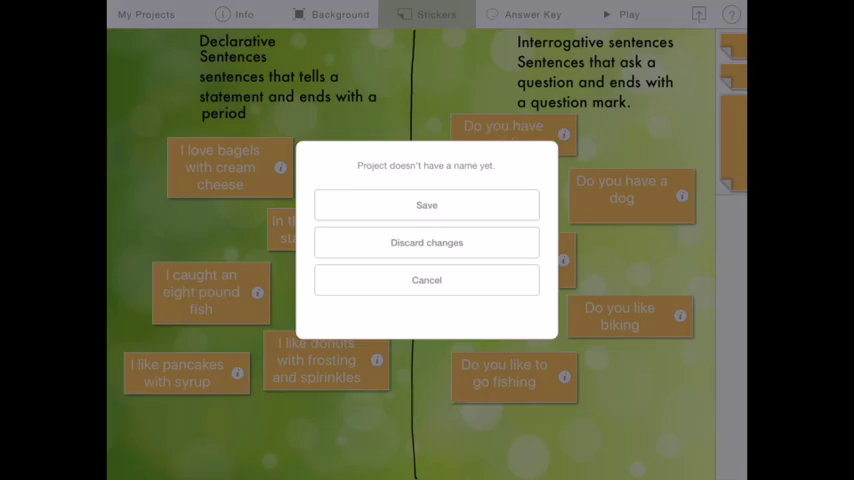
- Save the unnamed sorting project under the name 'Gavin puzzle'
left_click(426, 205)
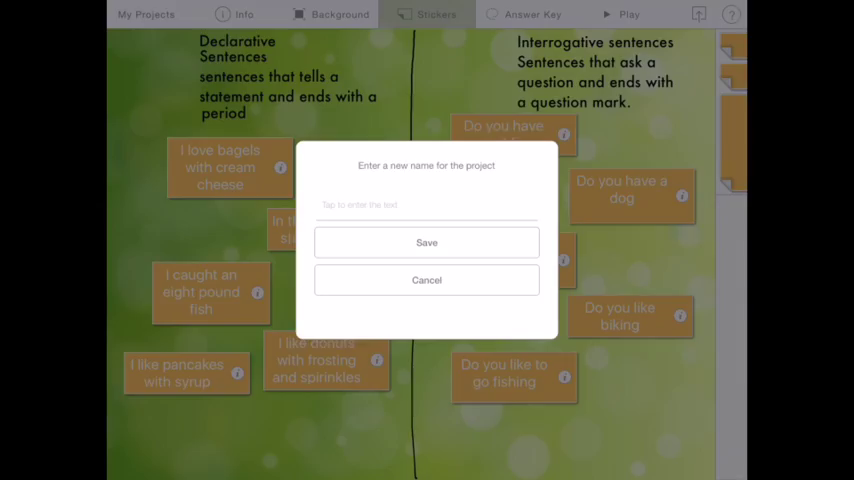
left_click(426, 205)
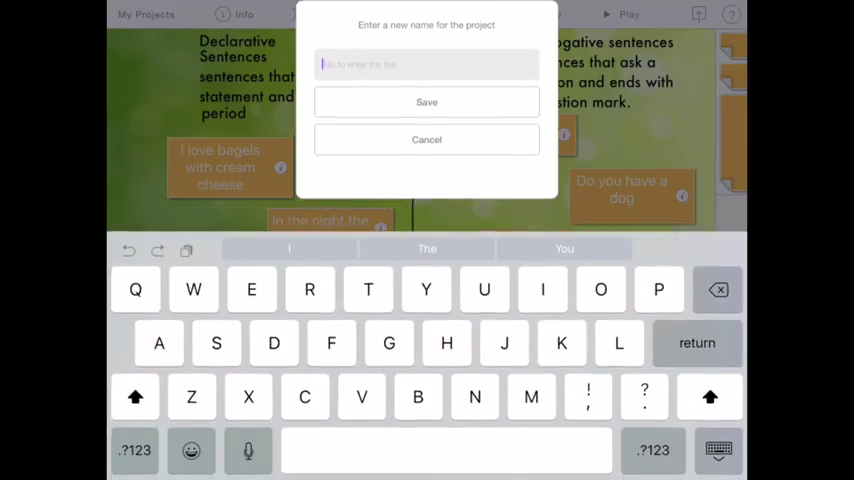
type("Gavi")
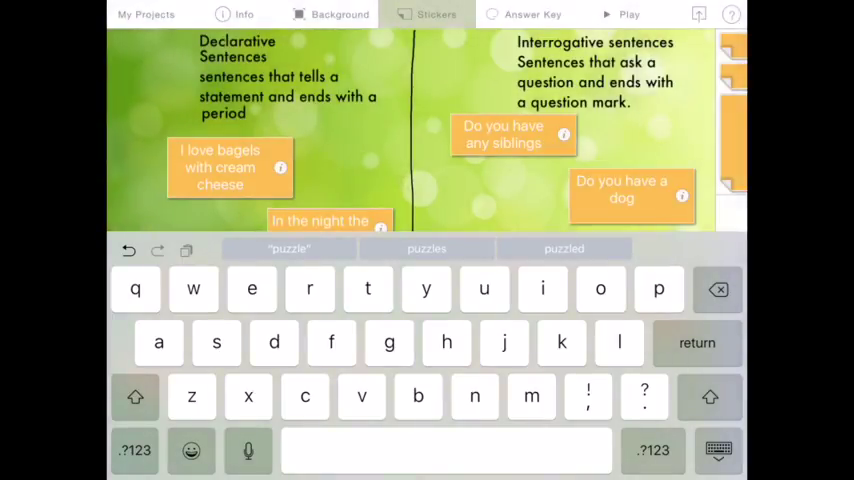
left_click(145, 14)
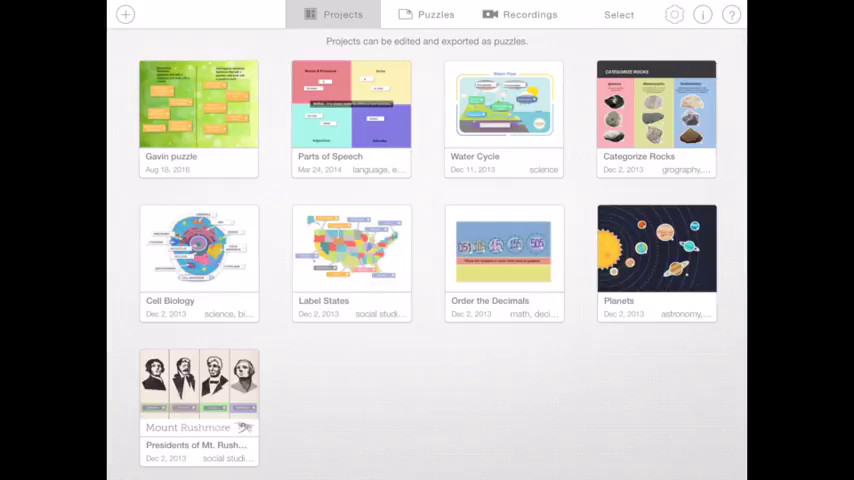
- Show the Puzzles collection and select the Gavin Puzzle tile
left_click(435, 14)
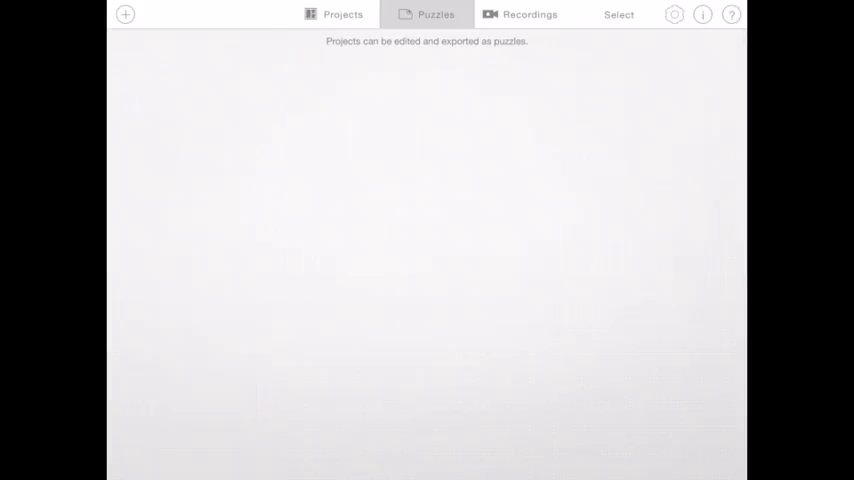
left_click(436, 14)
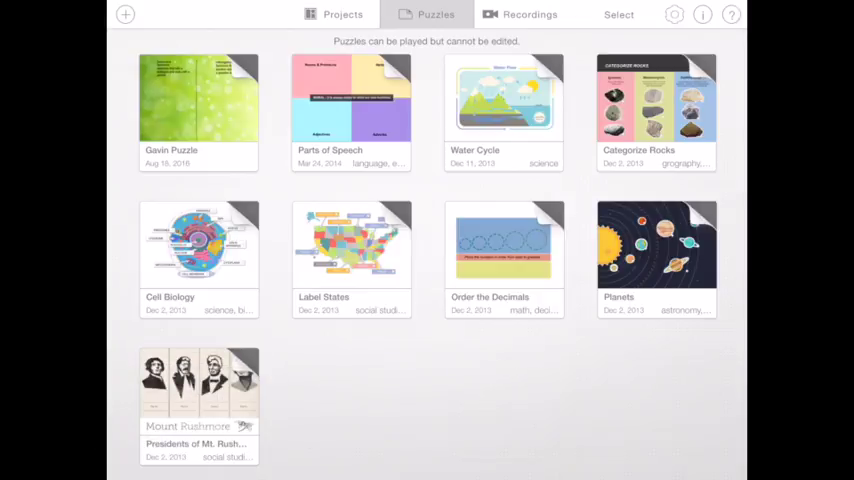
left_click(618, 14)
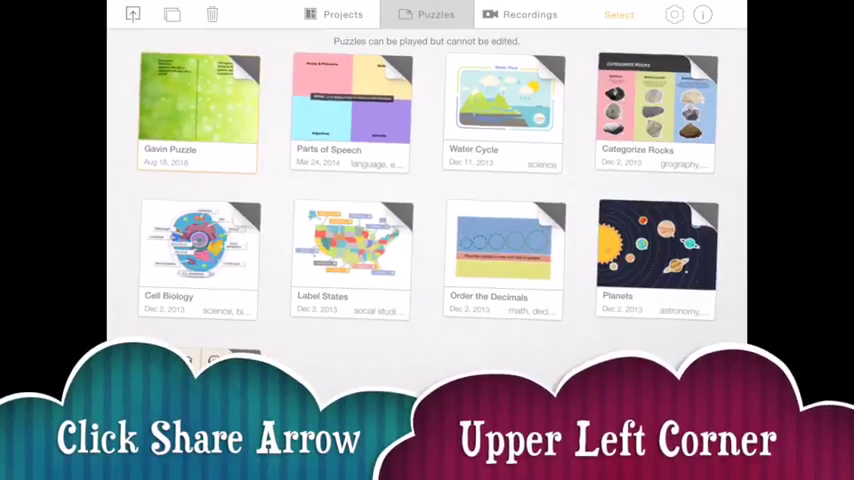
- Share the Gavin Puzzle file through 'open in' and copy it to Schoology
left_click(133, 14)
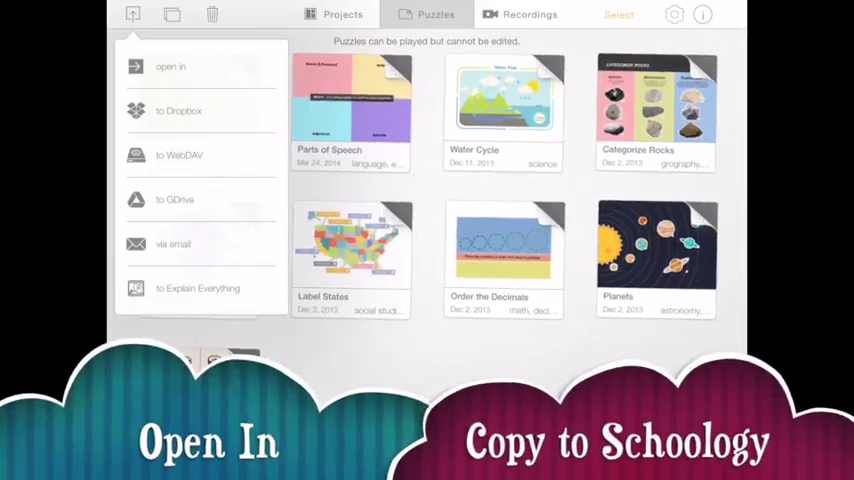
left_click(170, 66)
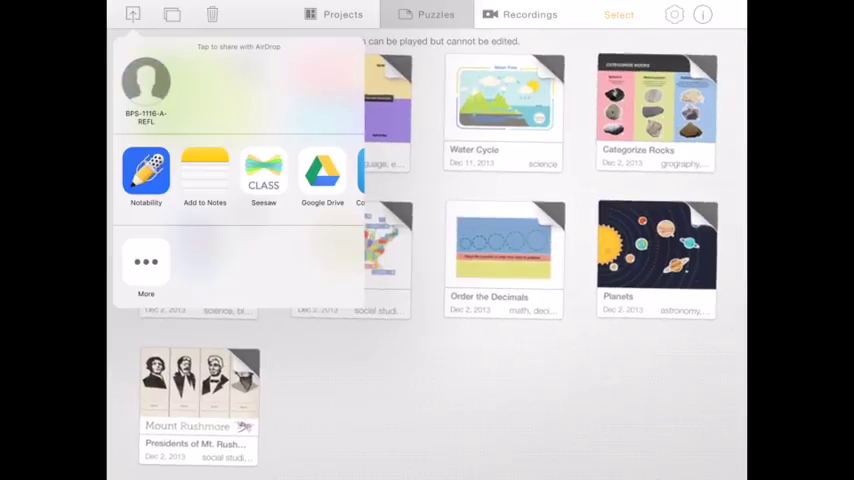
scroll("left", 3)
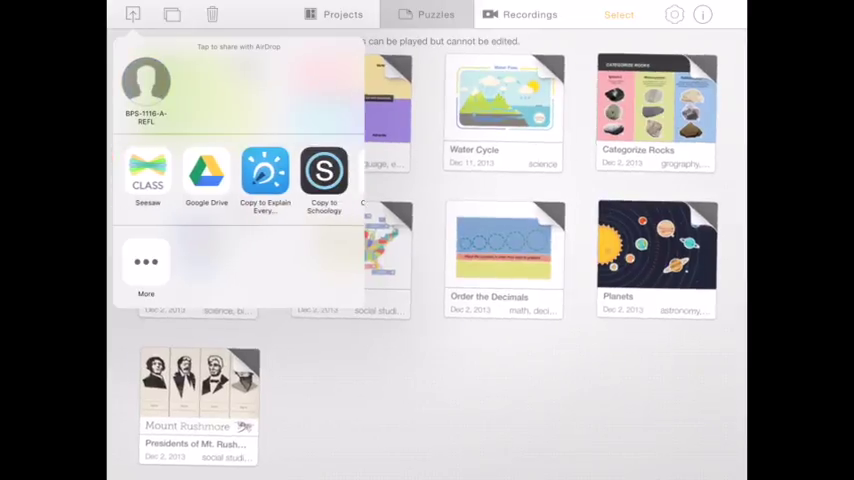
scroll("left", 3)
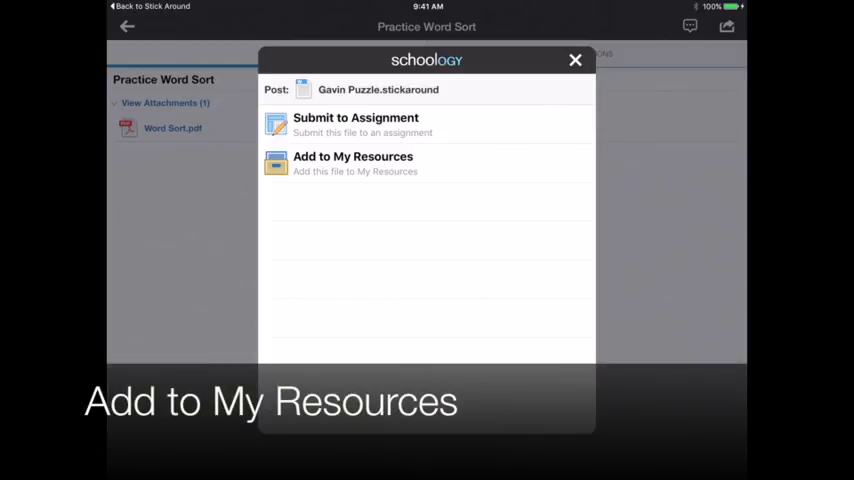
- Add Gavin Puzzle to My Resources and upload it into the Home folder
left_click(353, 163)
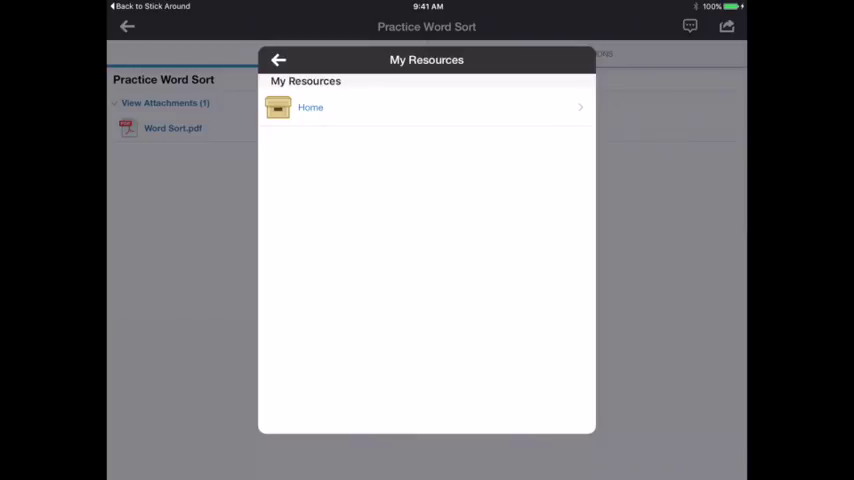
left_click(426, 107)
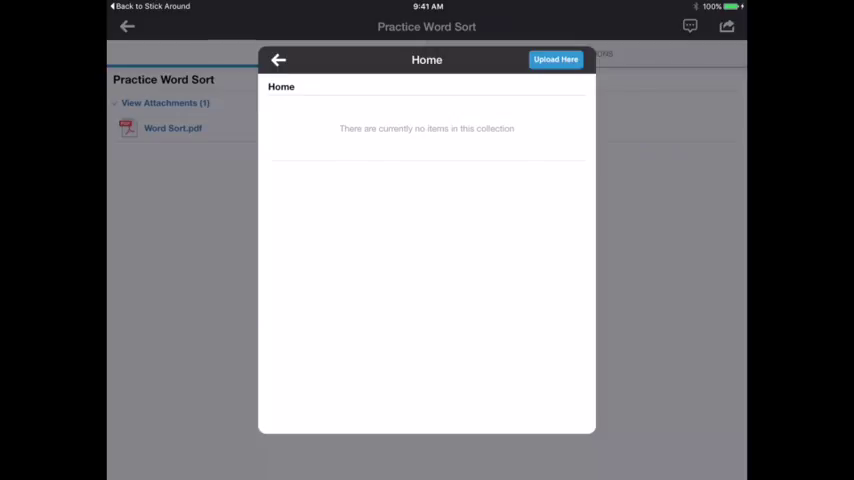
left_click(555, 59)
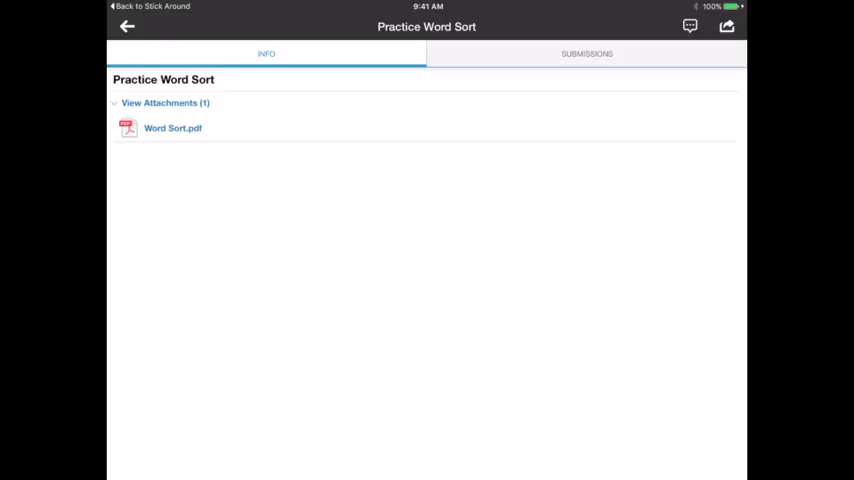
- Go through Daily Oral Language 2016 > Language to the Declarative and Interrogative Sentences discussion
left_click(127, 26)
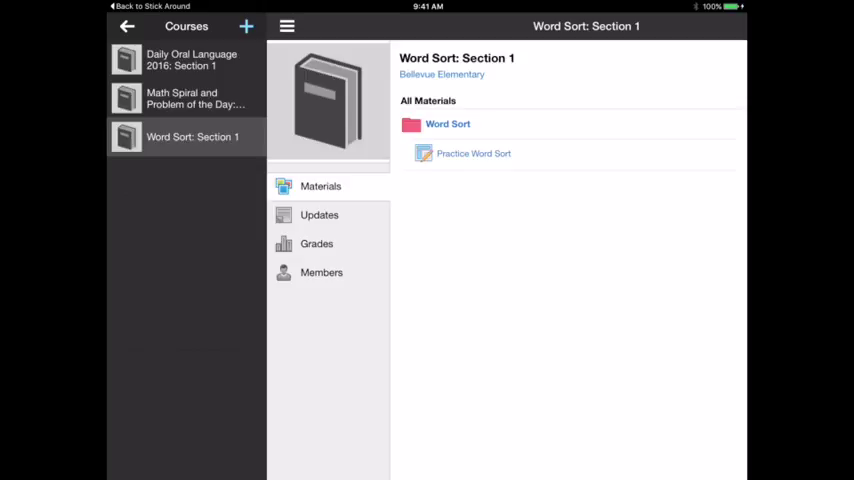
left_click(191, 59)
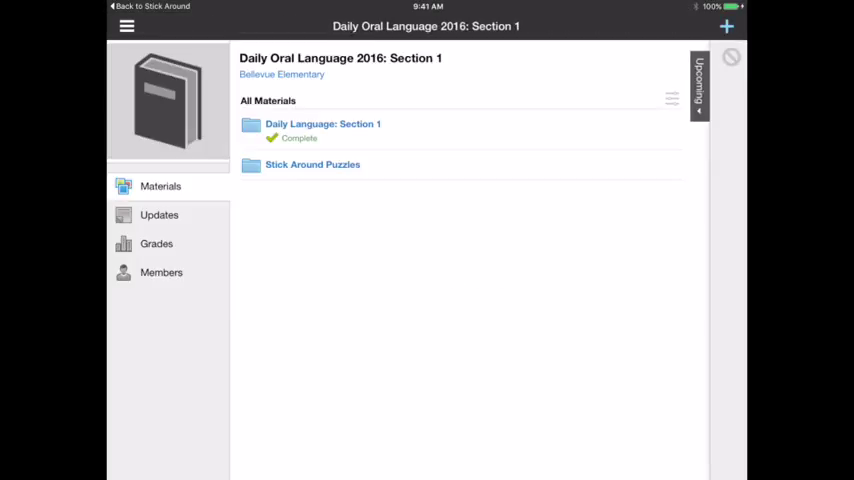
left_click(312, 164)
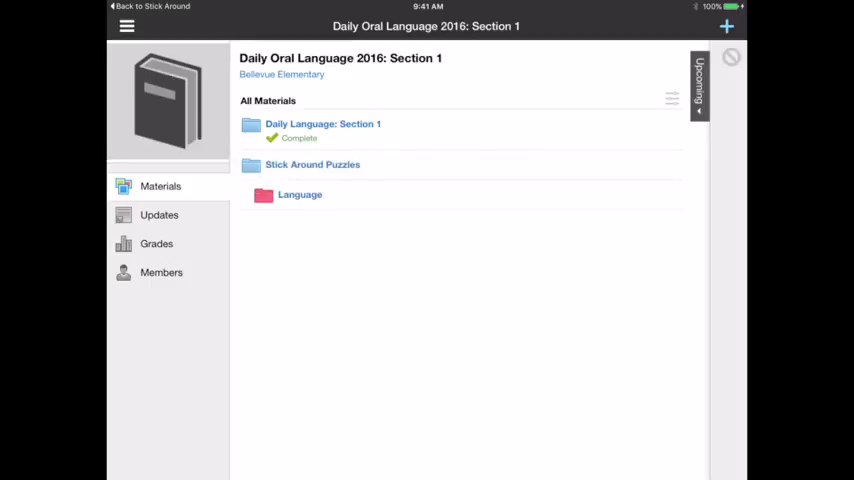
left_click(300, 195)
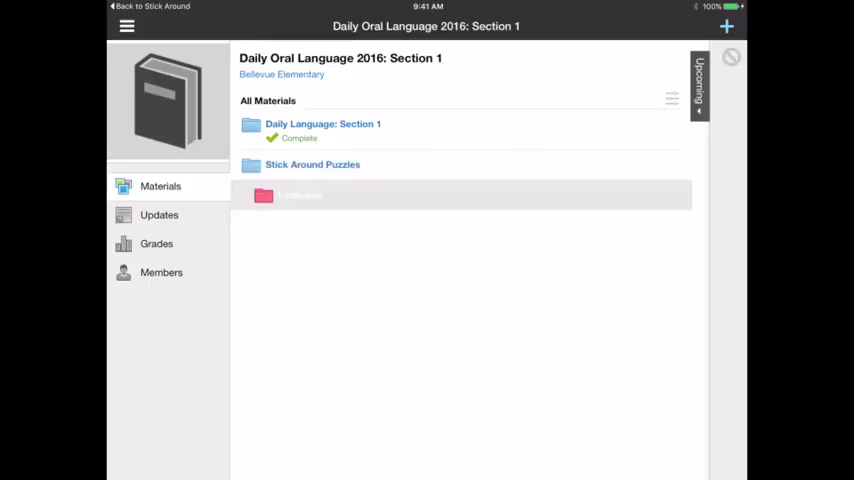
left_click(300, 194)
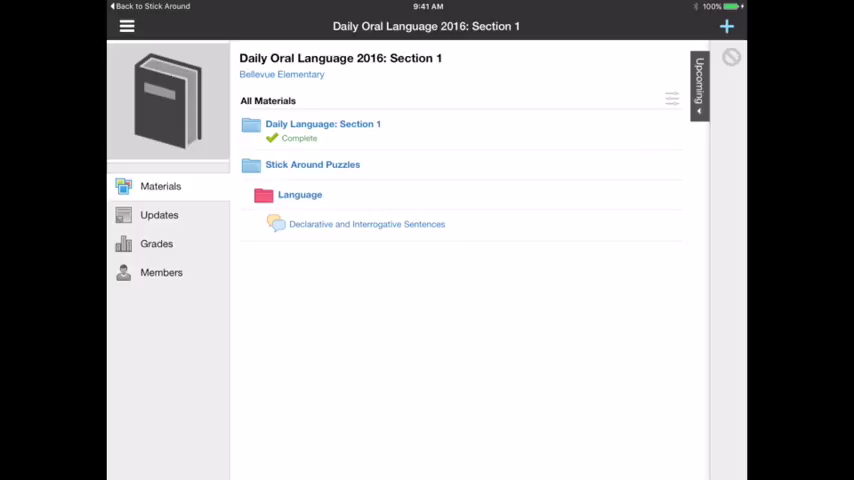
left_click(366, 223)
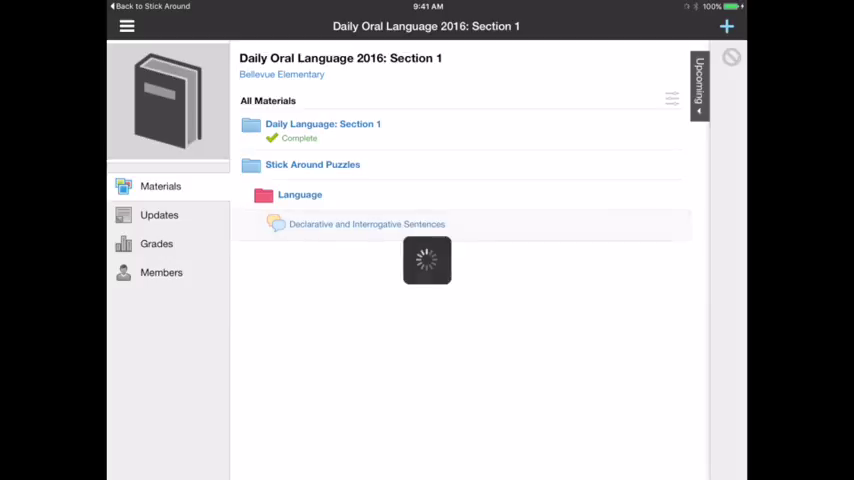
left_click(366, 223)
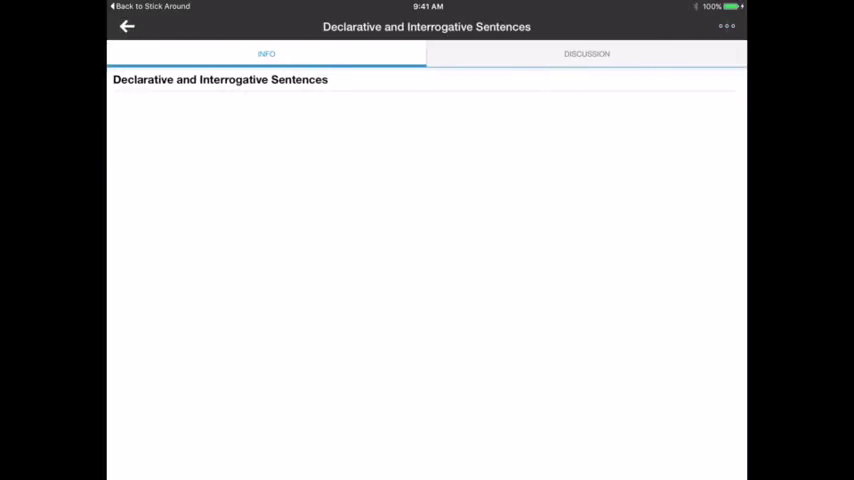
- Begin a new discussion comment with Gavin Puzzle.stickaround attached from My Resources > Home
left_click(586, 54)
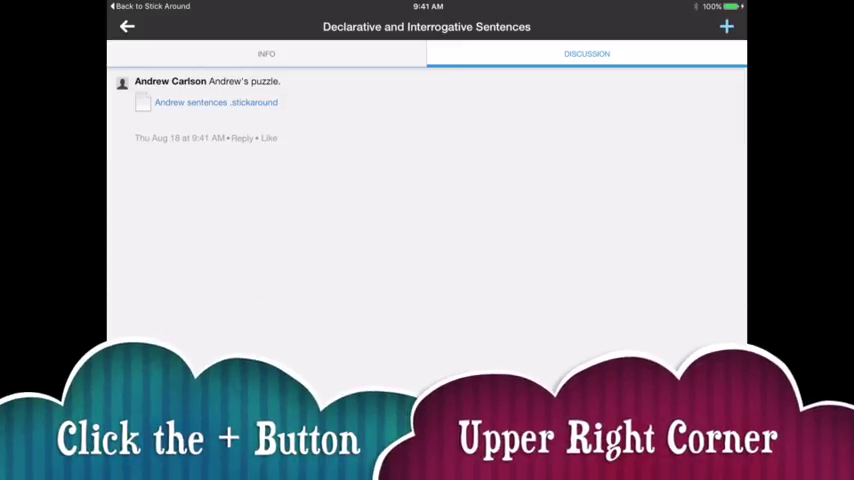
left_click(726, 26)
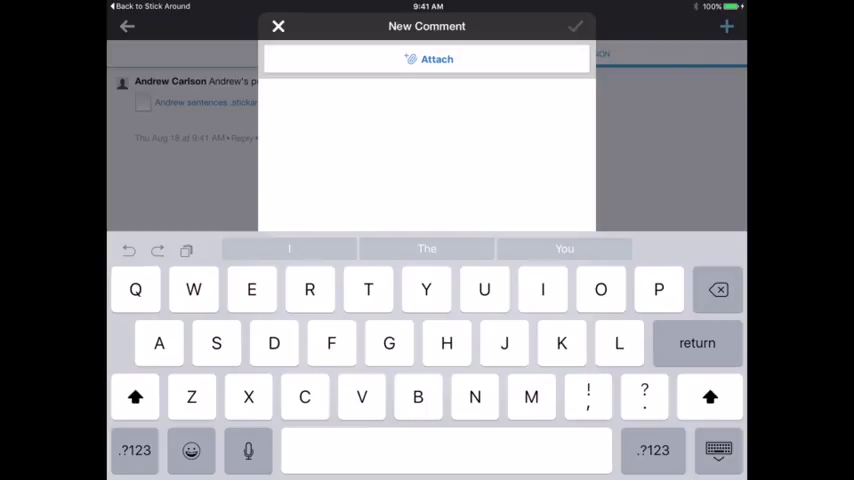
left_click(428, 58)
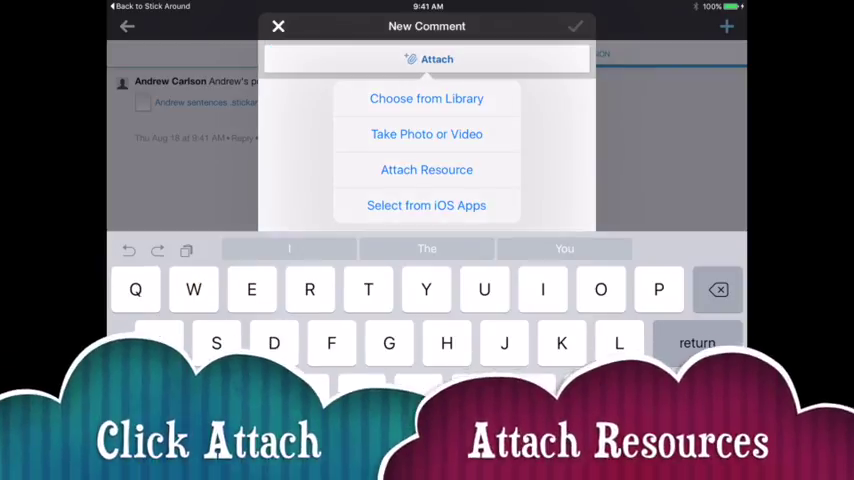
left_click(426, 169)
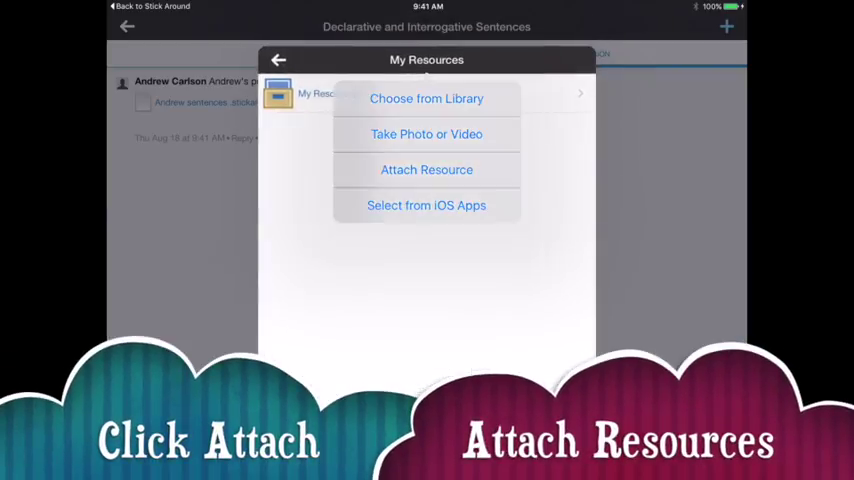
left_click(426, 169)
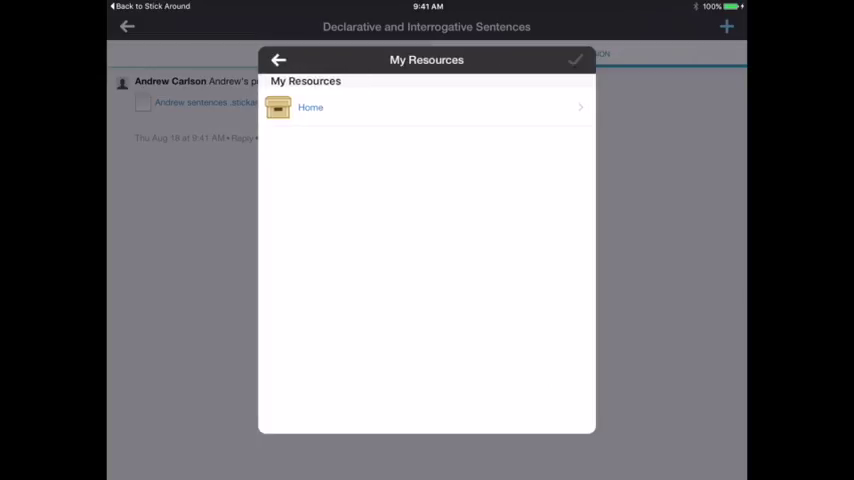
left_click(310, 107)
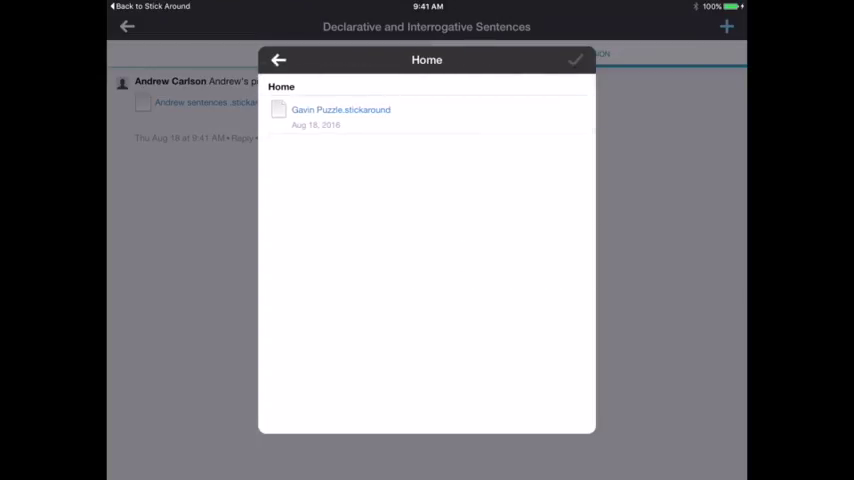
left_click(427, 115)
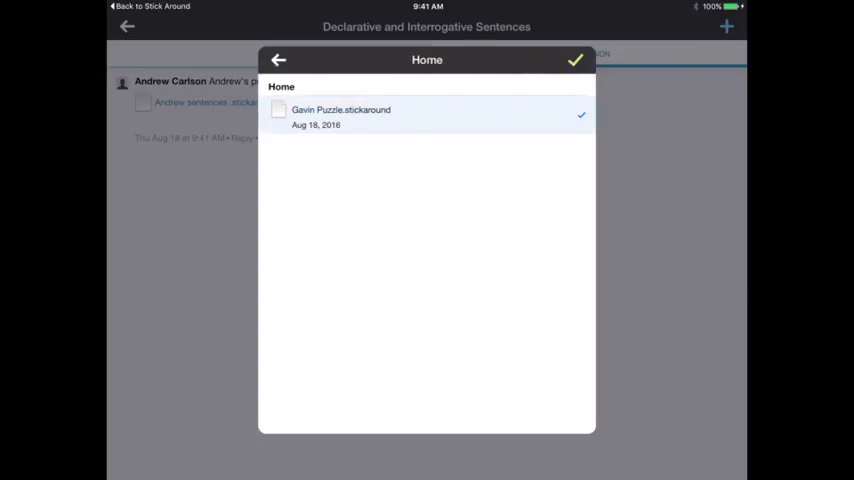
left_click(575, 60)
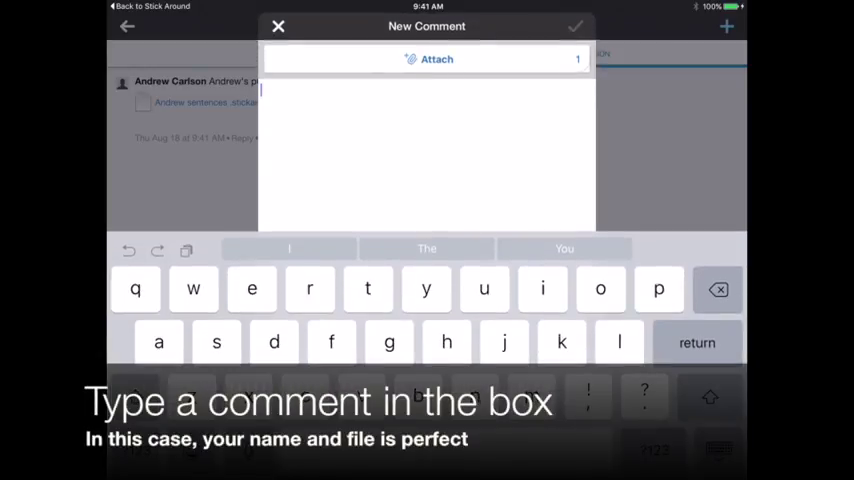
- Enter 'Gavin puzzle', accept the autocorrect fix, and post the comment with its attachment
type("G")
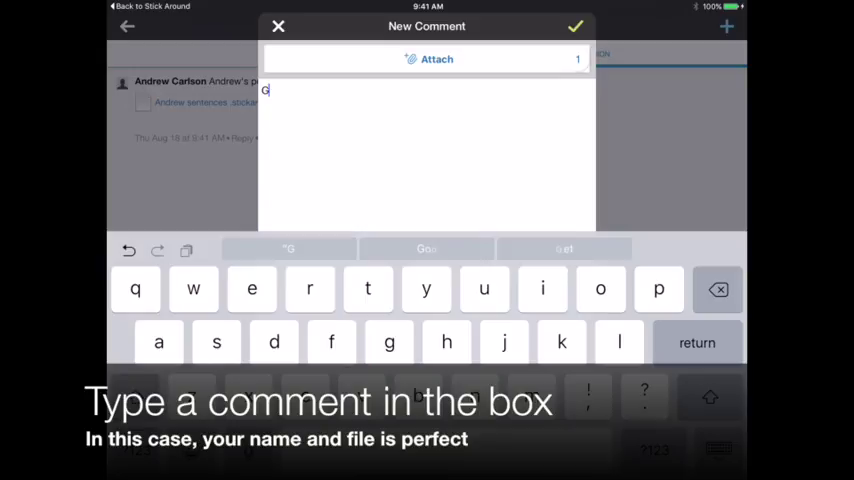
type("avin uzzle")
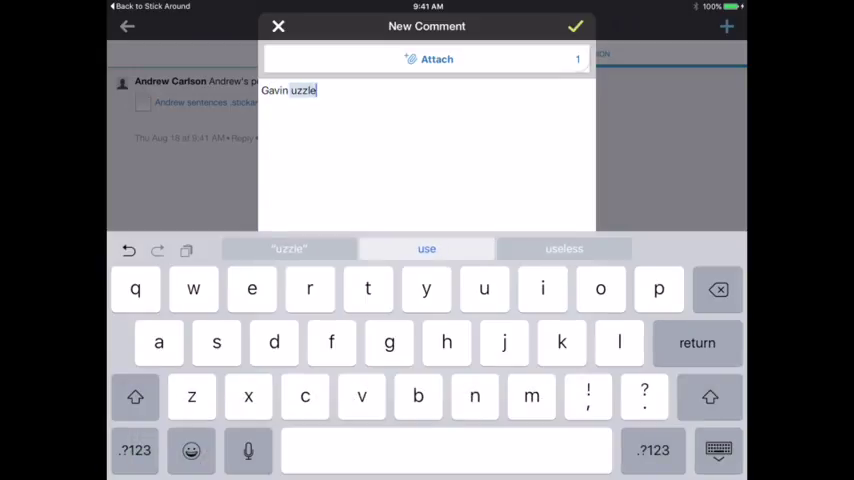
left_click(718, 289)
type("p")
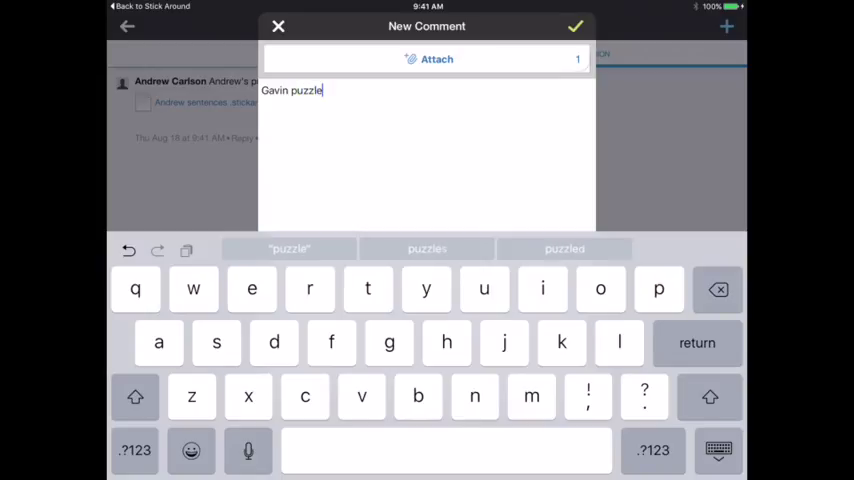
left_click(575, 26)
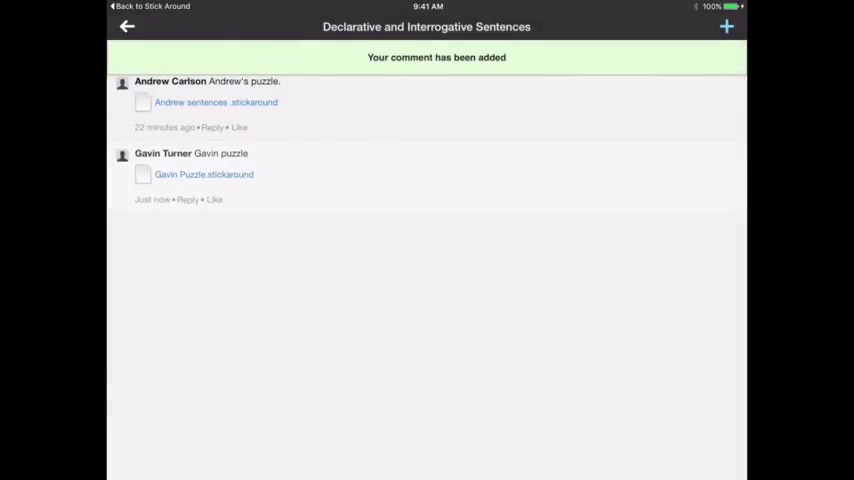